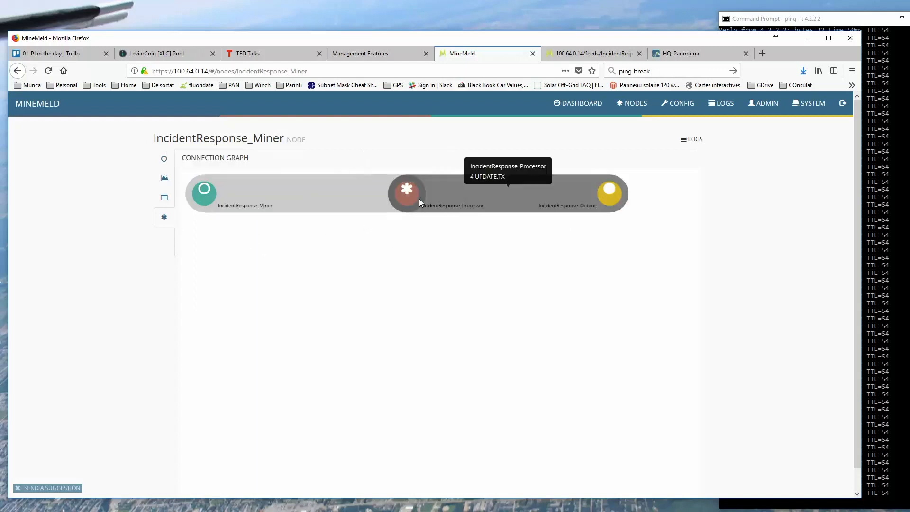
mouse_move(609, 192)
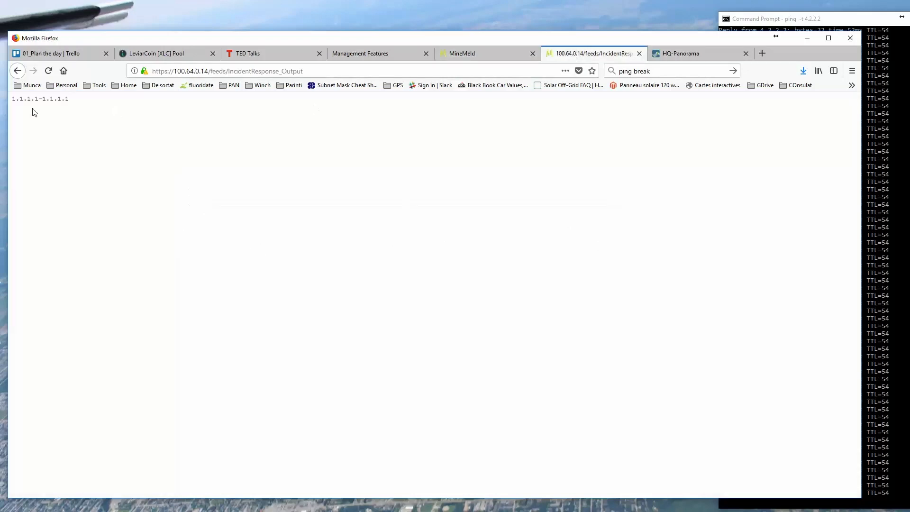
Switch to the HQ-Panorama traffic log showing pings to 4.2.2.2 still allowed.
left_click(680, 53)
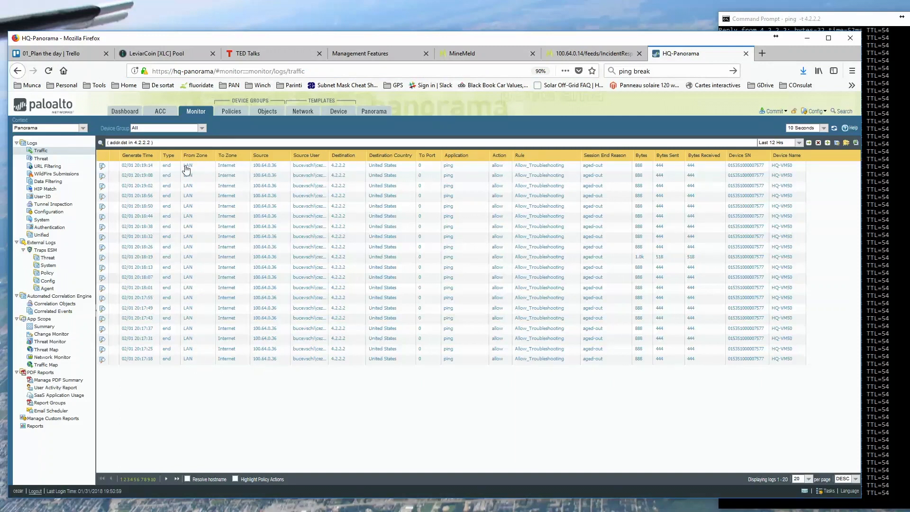
View the detailed record of the newest 100.64.0.36 to 4.2.2.2 ping, down to its Log Links.
left_click(103, 165)
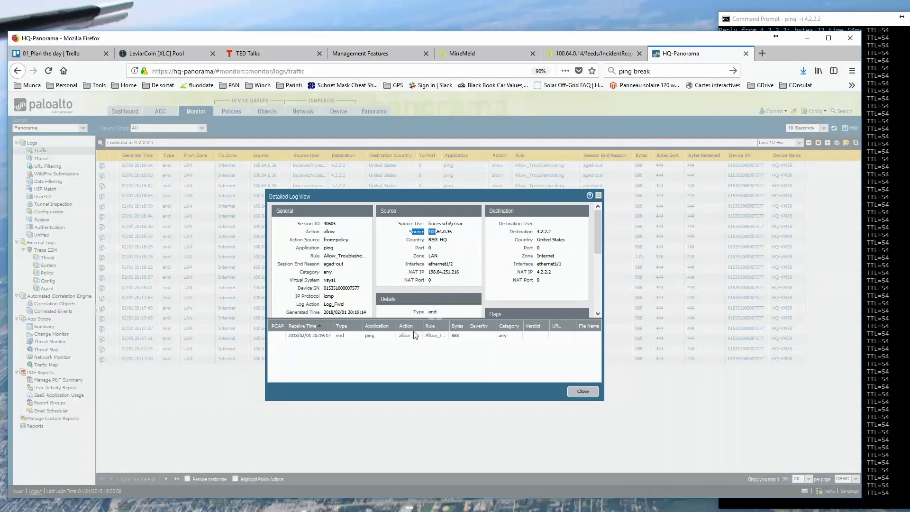
scroll("down", 3)
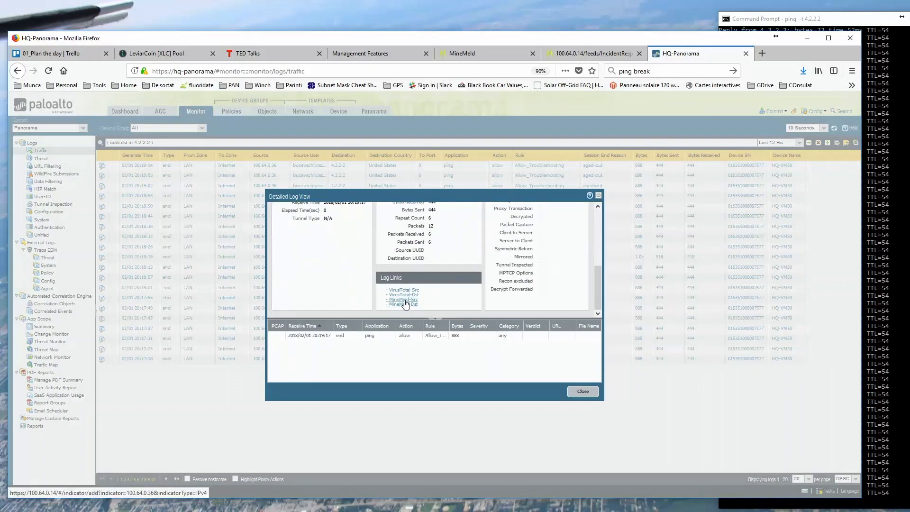
Submit source IP 100.64.0.36 as a GREEN indicator with an IP comment to IncidentResponse_Miner.
left_click(402, 305)
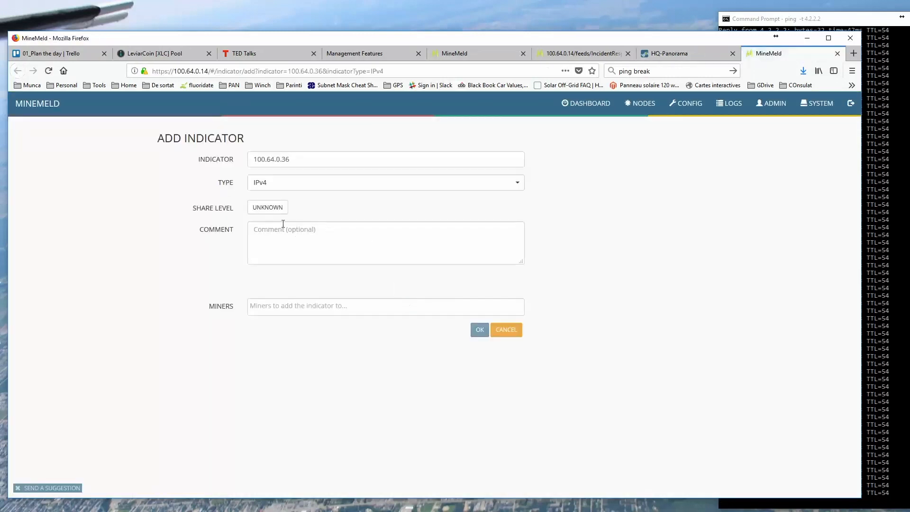
left_click(267, 207)
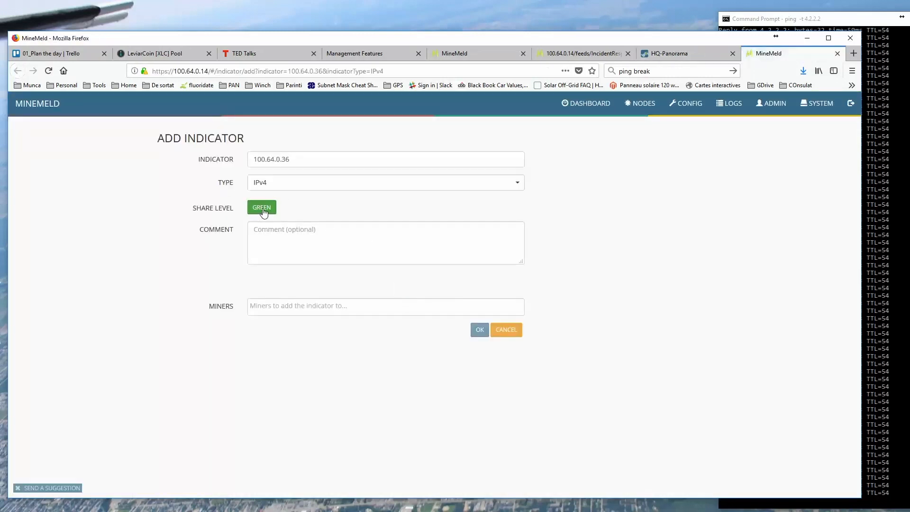
type("IP")
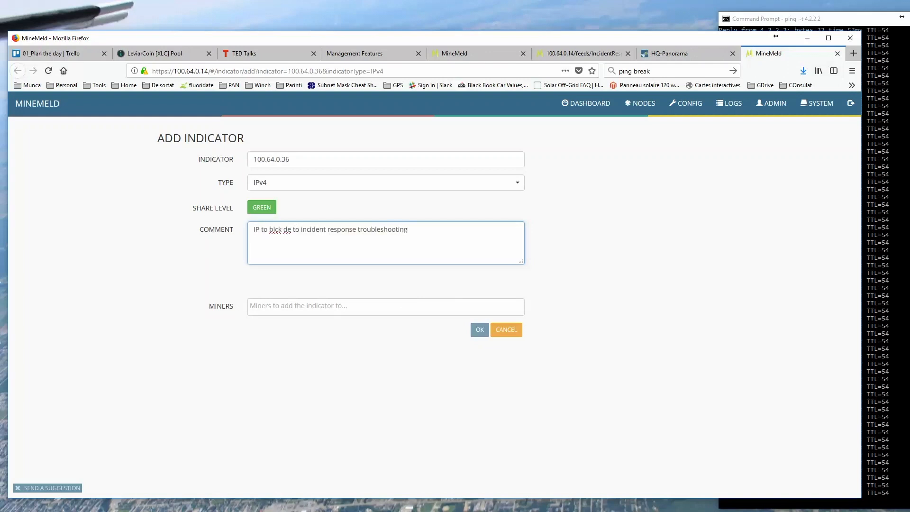
left_click(384, 306)
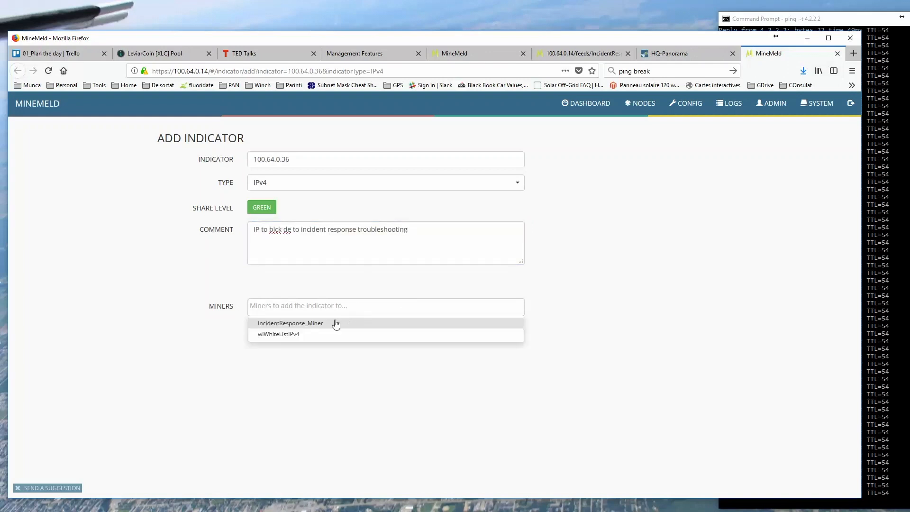
left_click(290, 322)
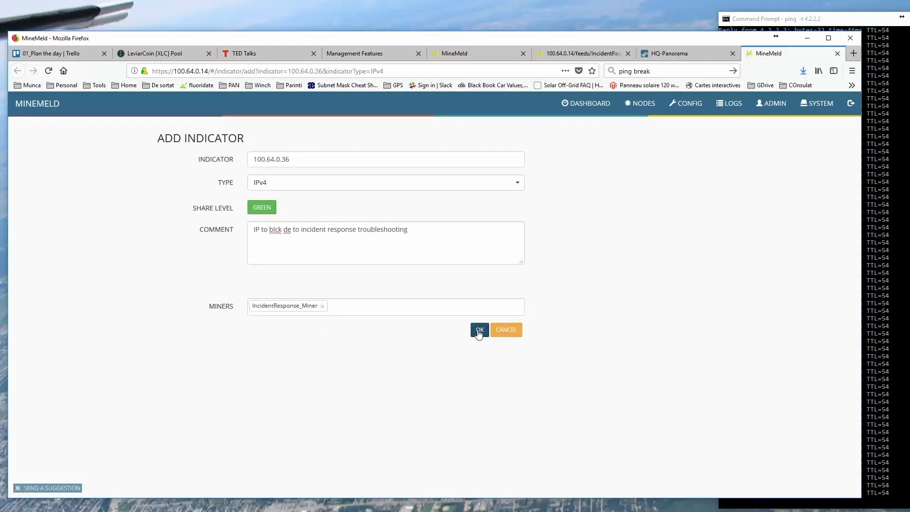
left_click(478, 329)
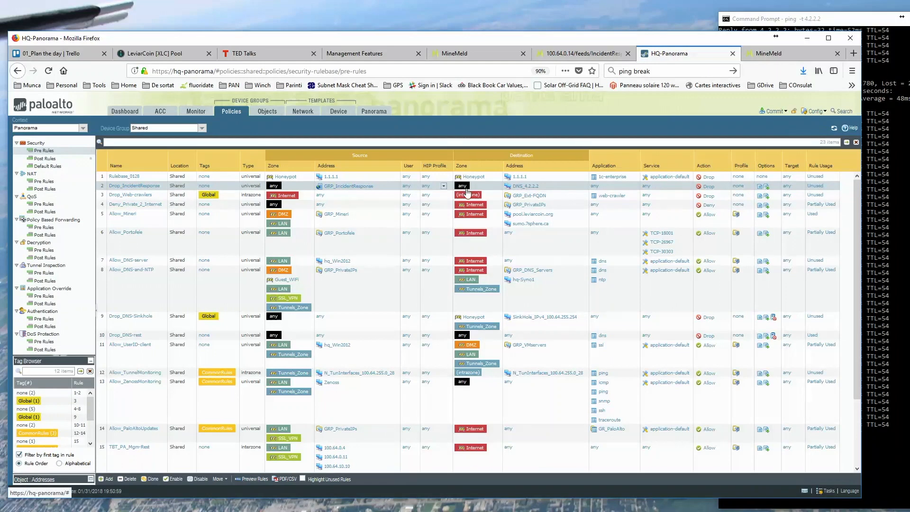
Inspect the GRP_IncidentResponse list's IncidentResponse_Output source and Five Minute repeat interval.
left_click(266, 111)
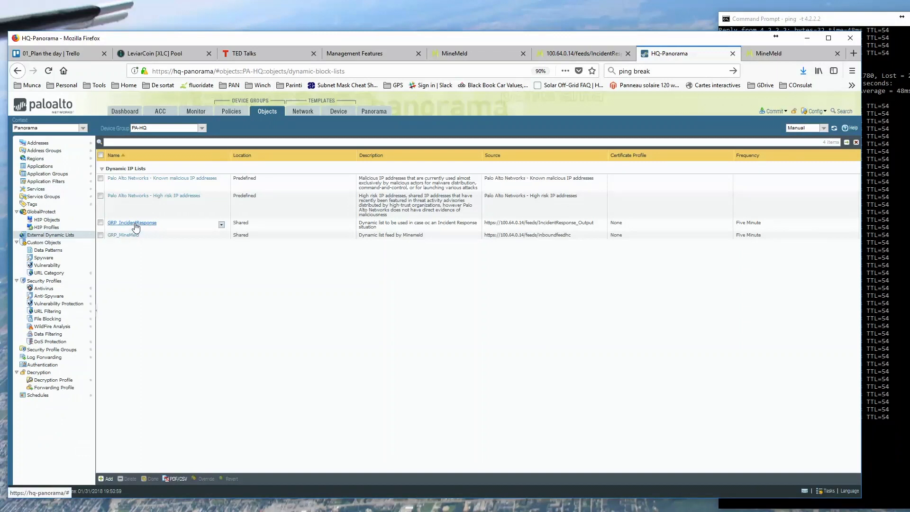
left_click(101, 223)
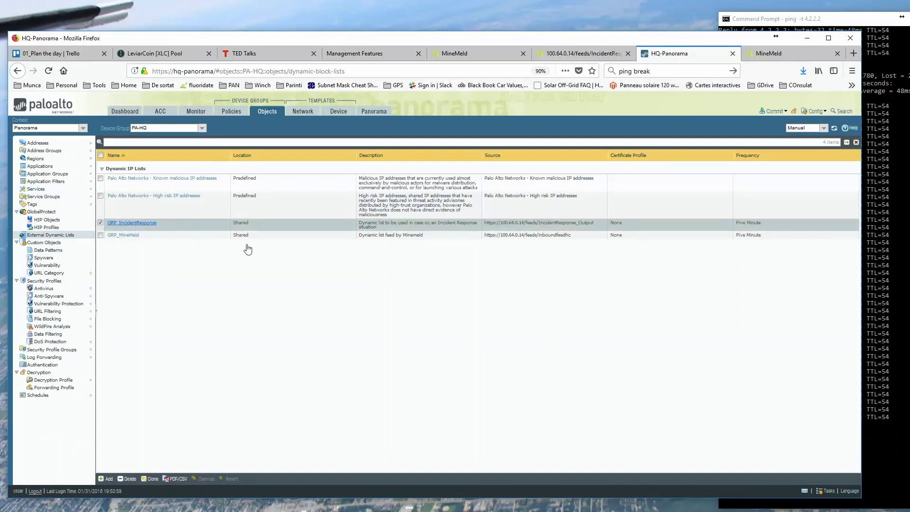
left_click(132, 222)
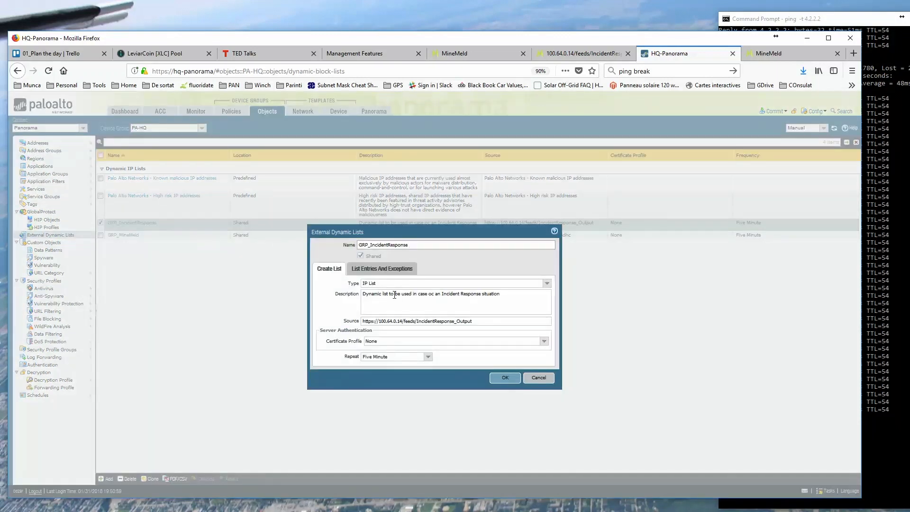
double_click(371, 357)
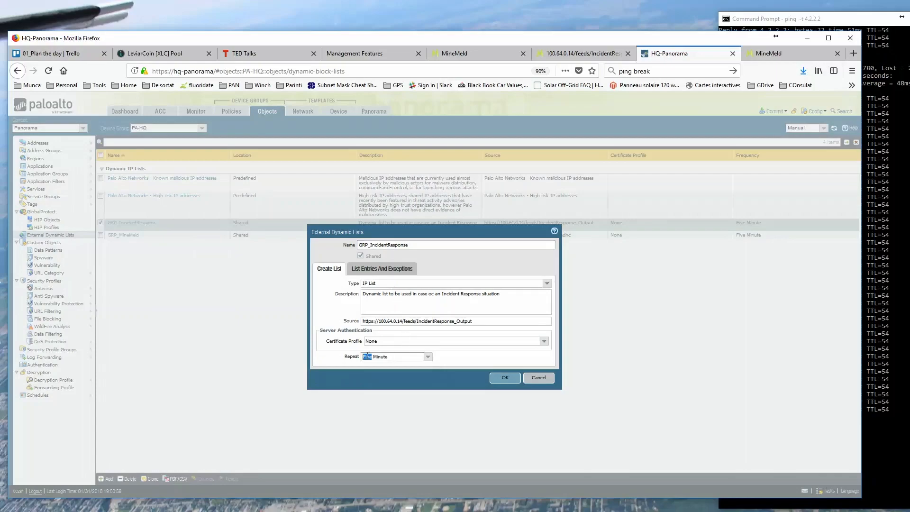